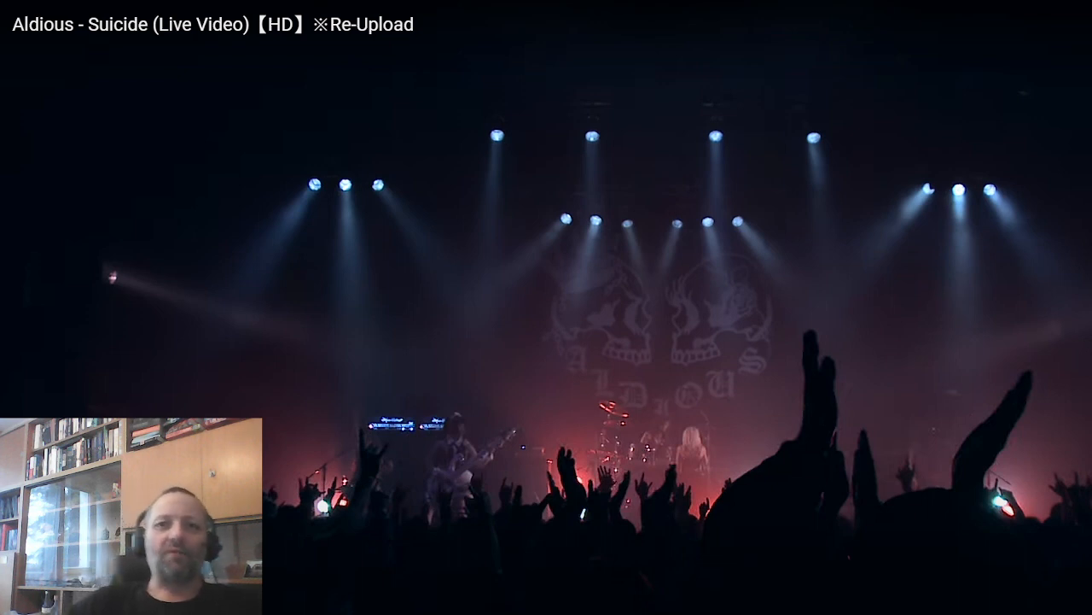
pyautogui.moveTo(270, 584)
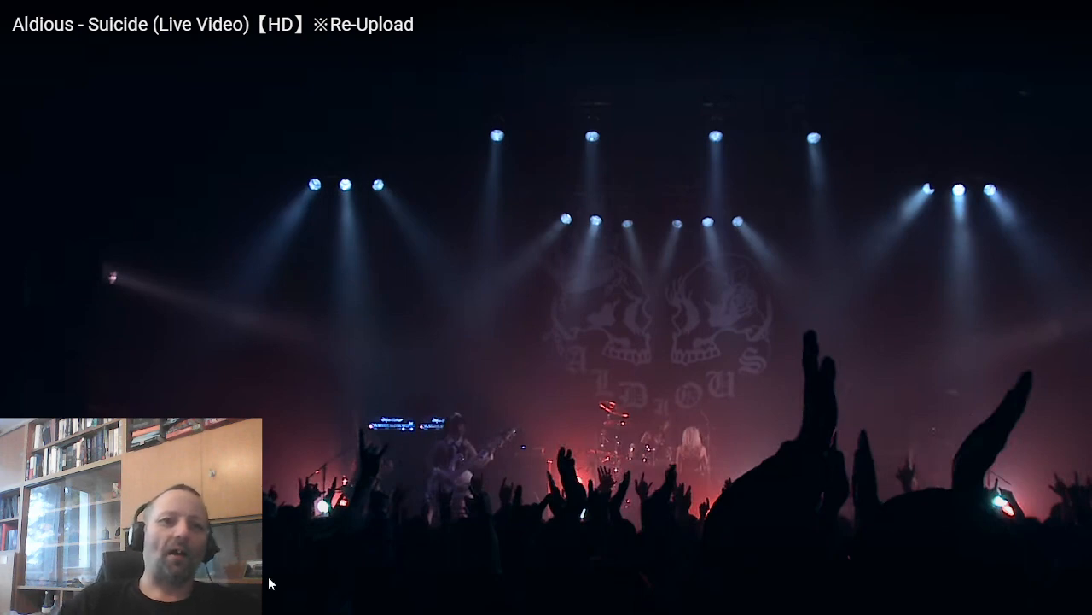